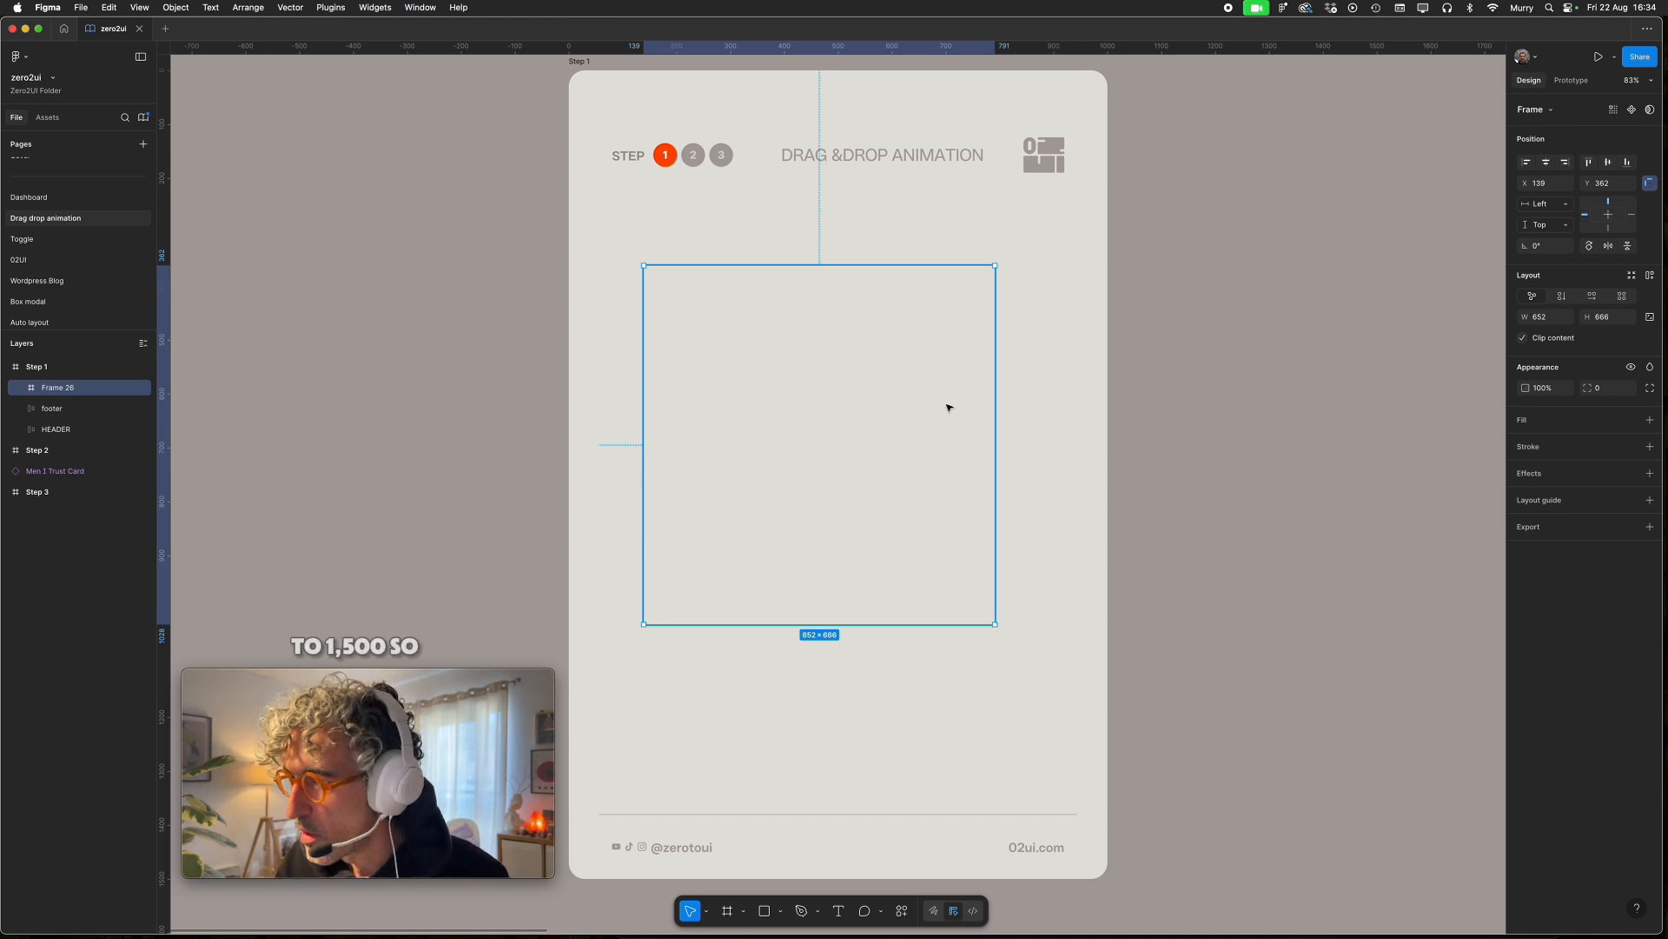
Rename Step 1's Frame 26 to Wrapper and size it 1000 × 1500 at X/Y 0
{"action": "left_click", "coordinate": [1538, 316]}
{"action": "type", "text": "Wrapper"}
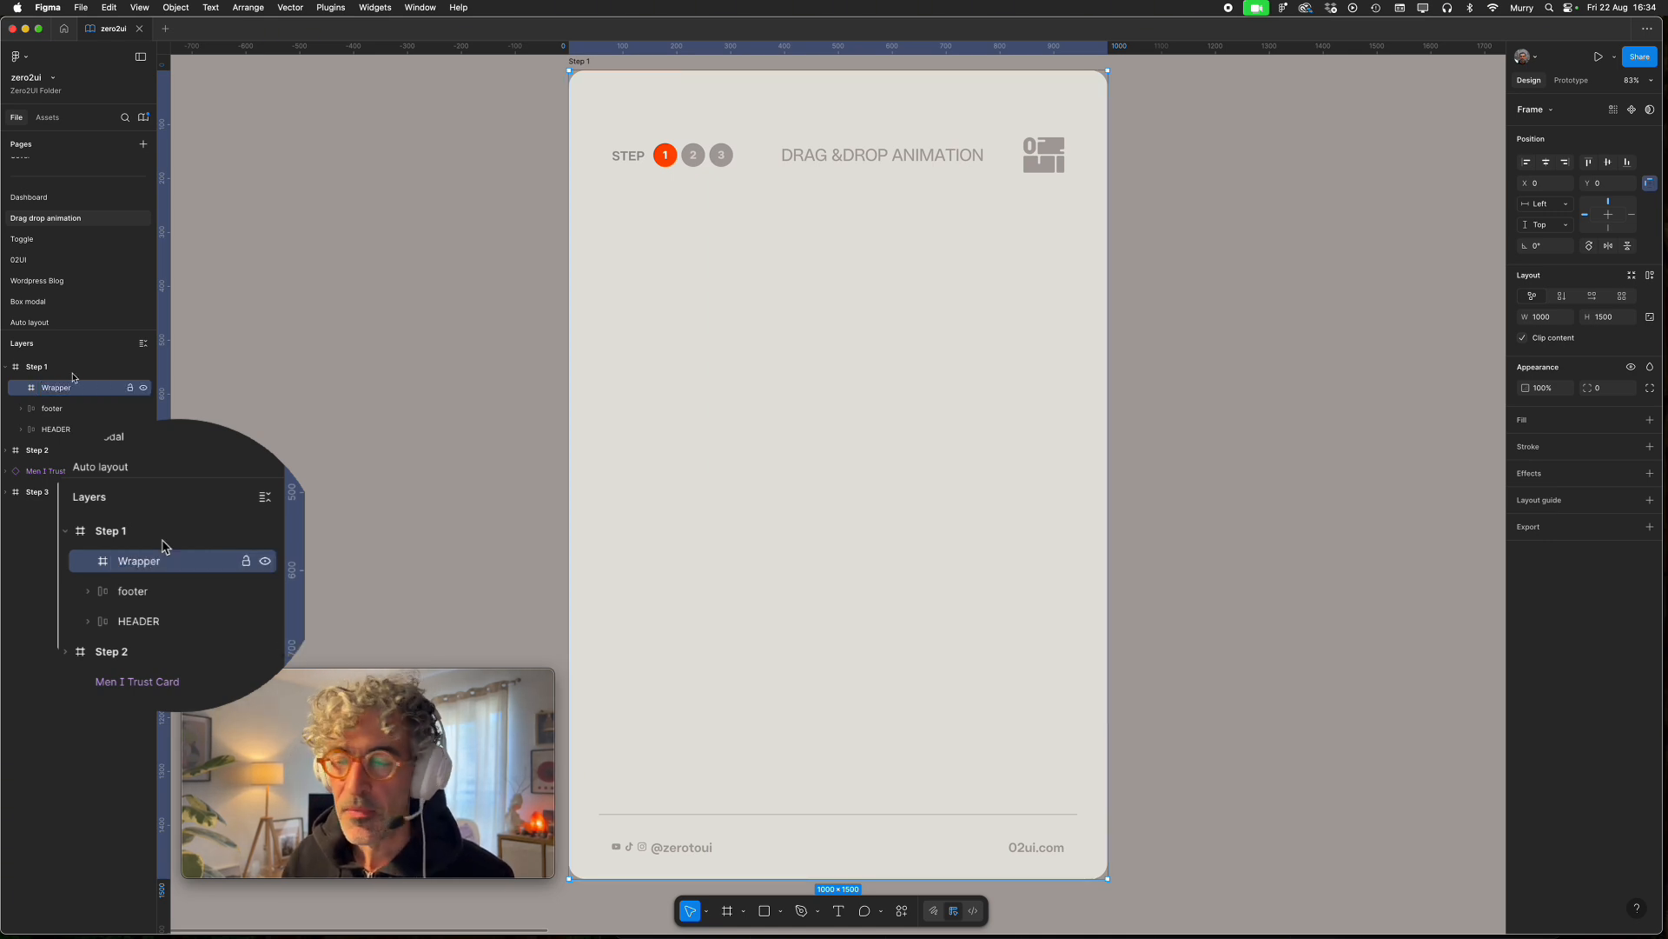
Set the Wrapper's prototype overflow scroll behavior to Both directions
{"action": "left_click", "coordinate": [1572, 80]}
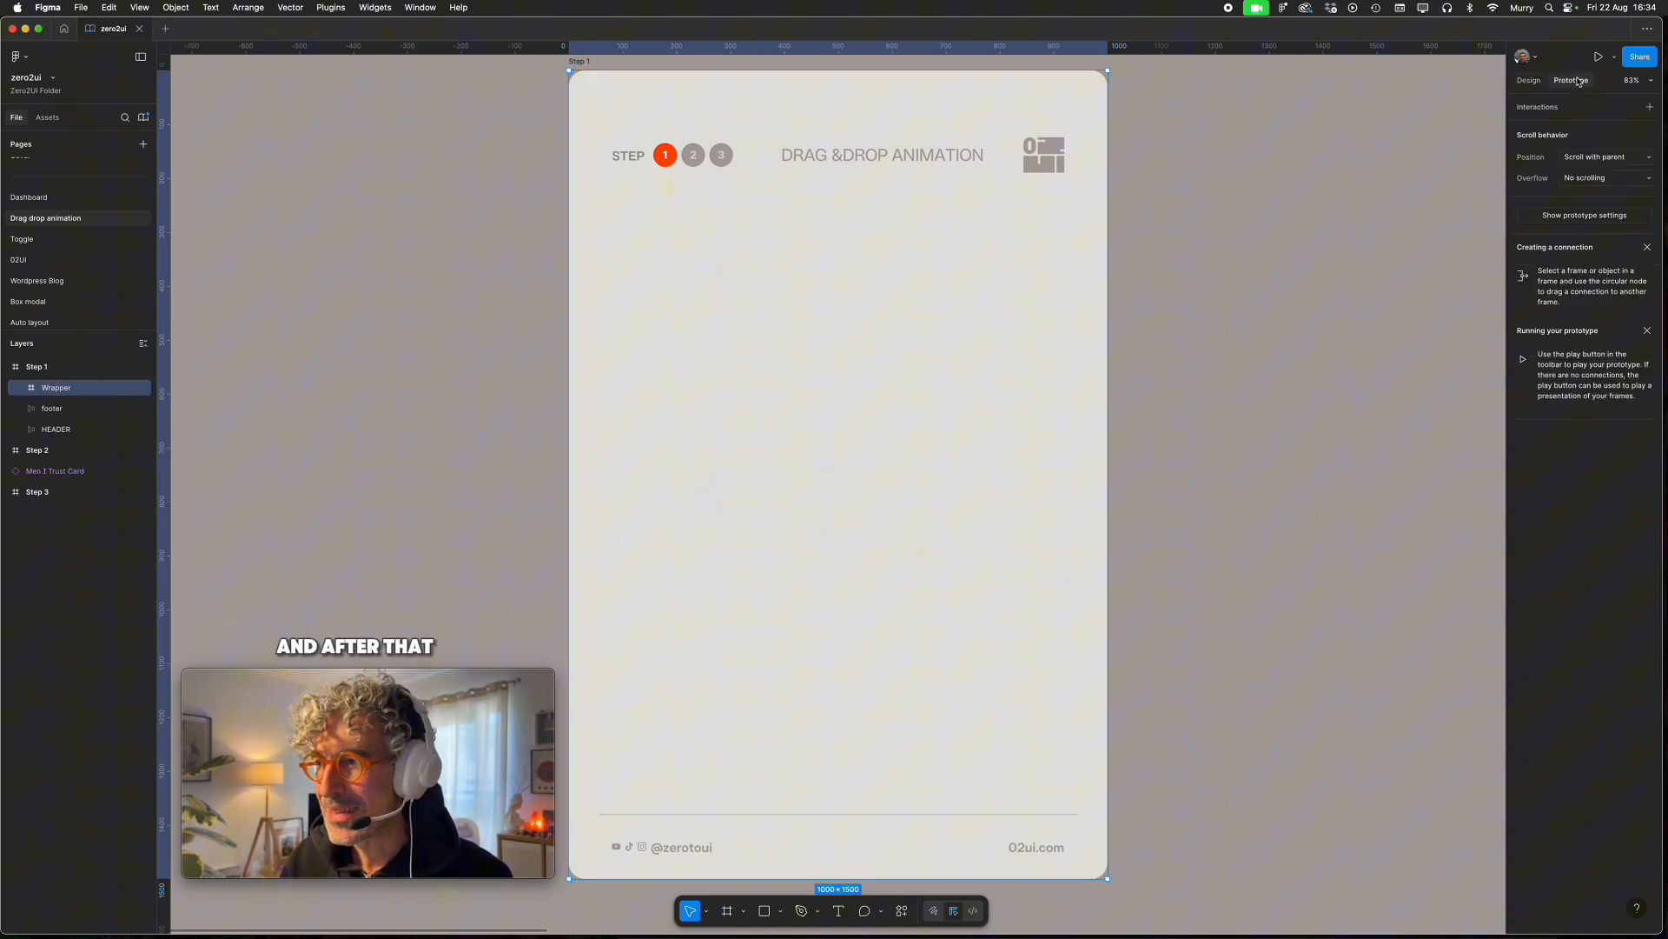
{"action": "left_click", "coordinate": [1596, 177]}
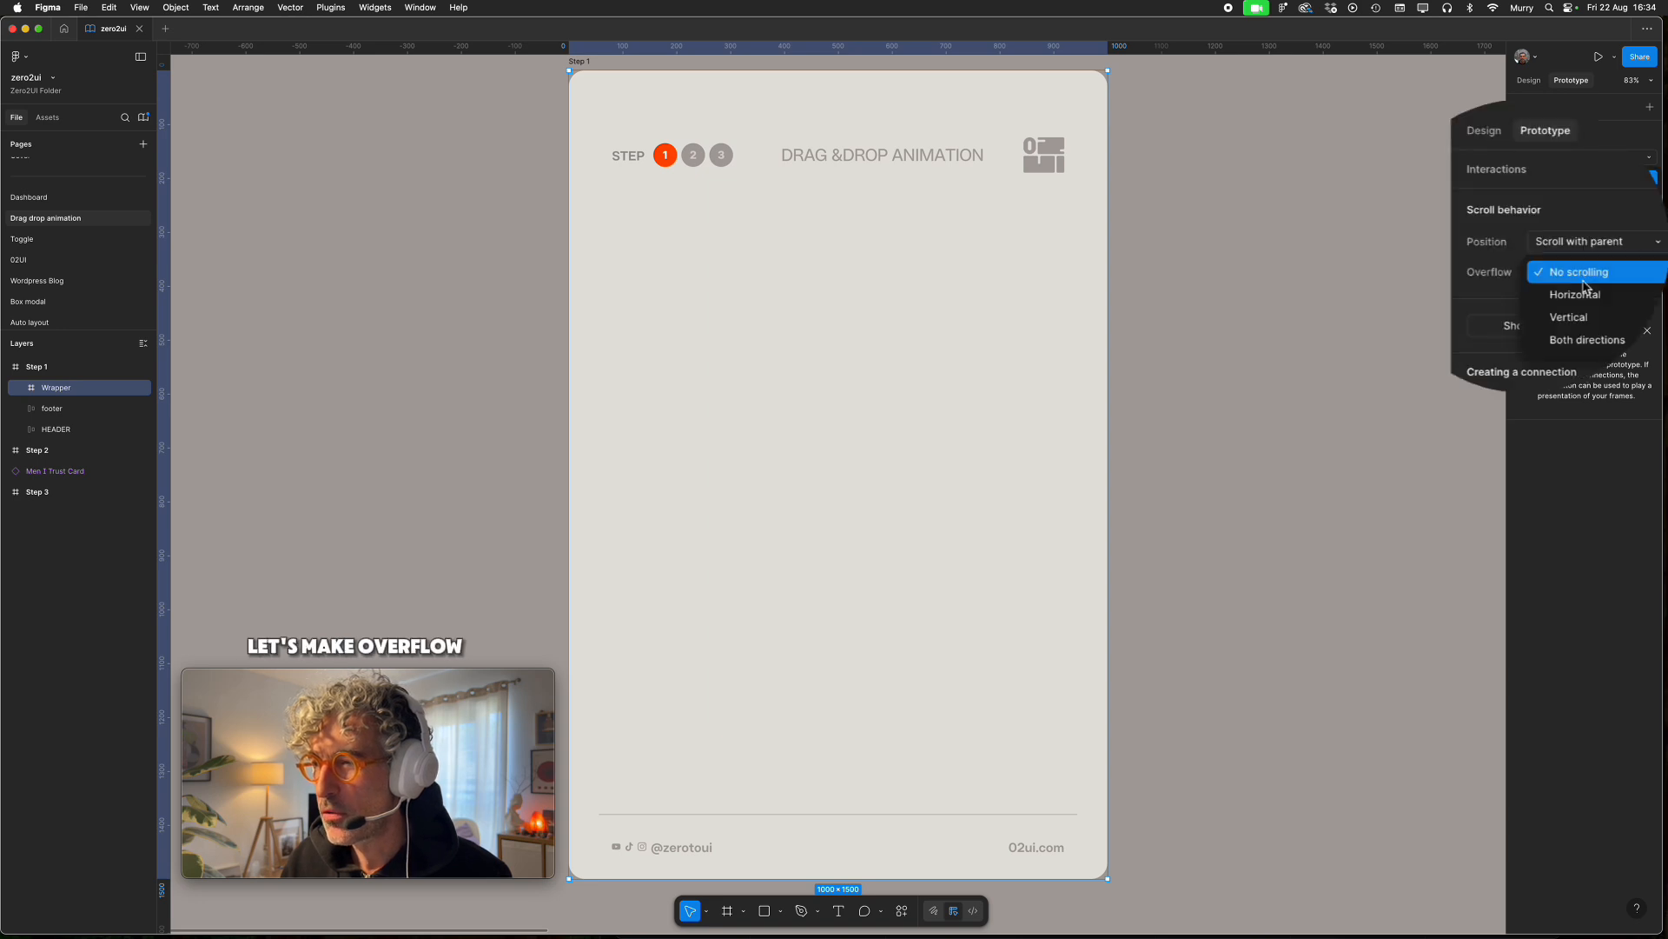
{"action": "left_click", "coordinate": [1587, 338]}
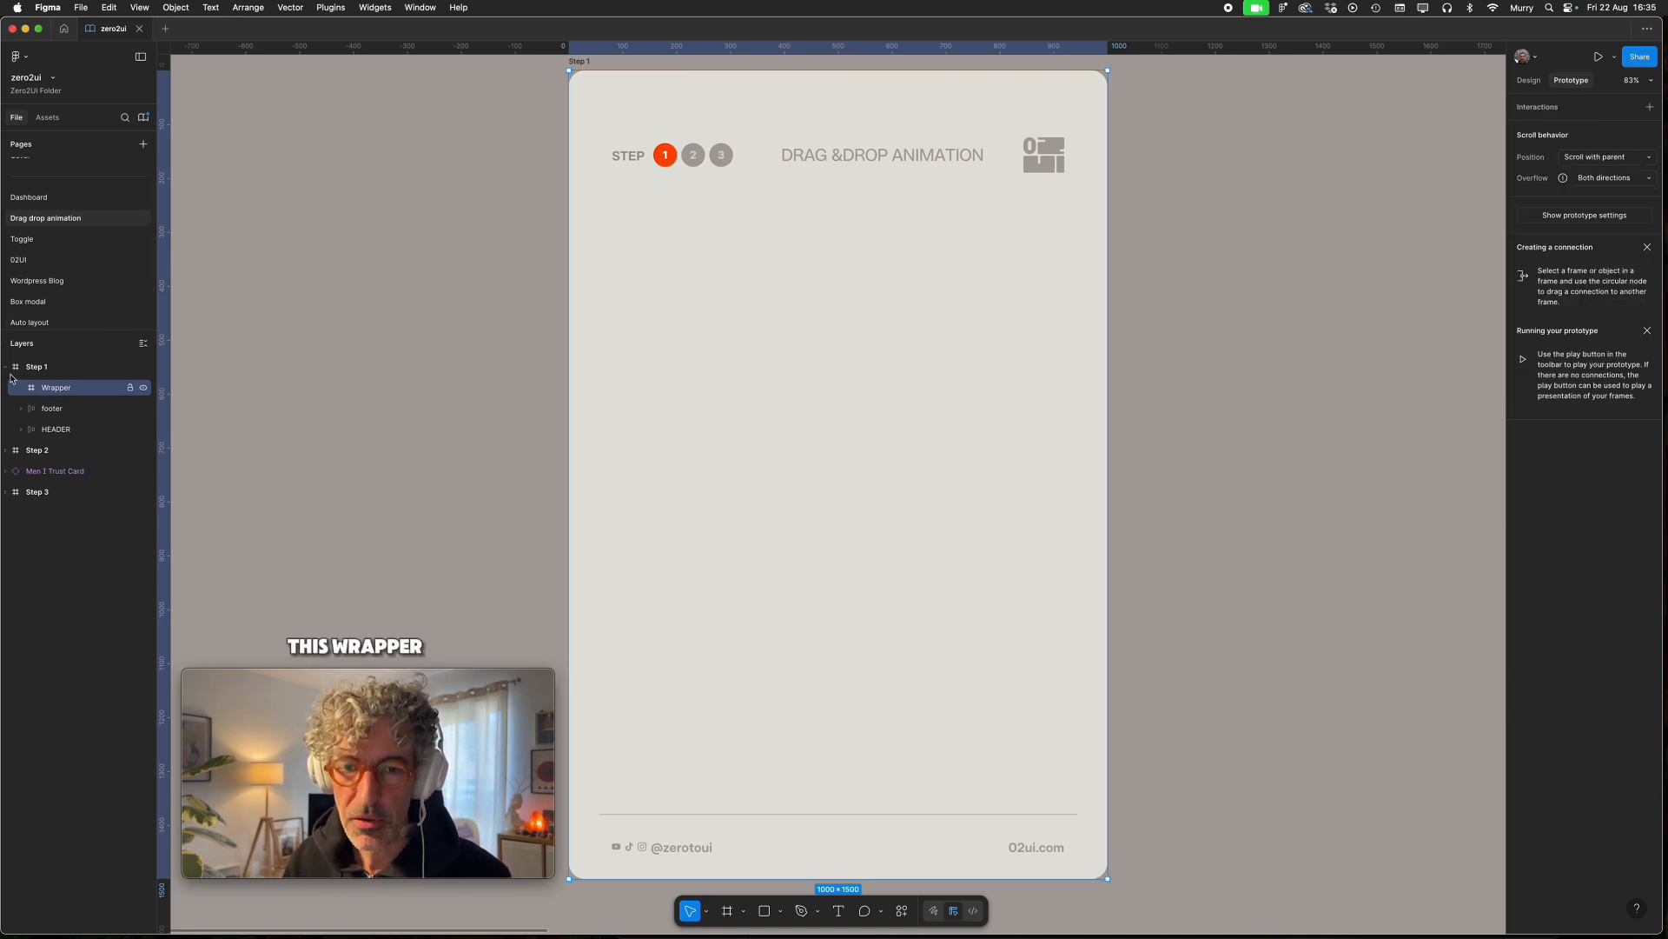
Collapse Step 1 and expand Step 2's layers to reach its Wrapper
{"action": "left_click", "coordinate": [7, 365]}
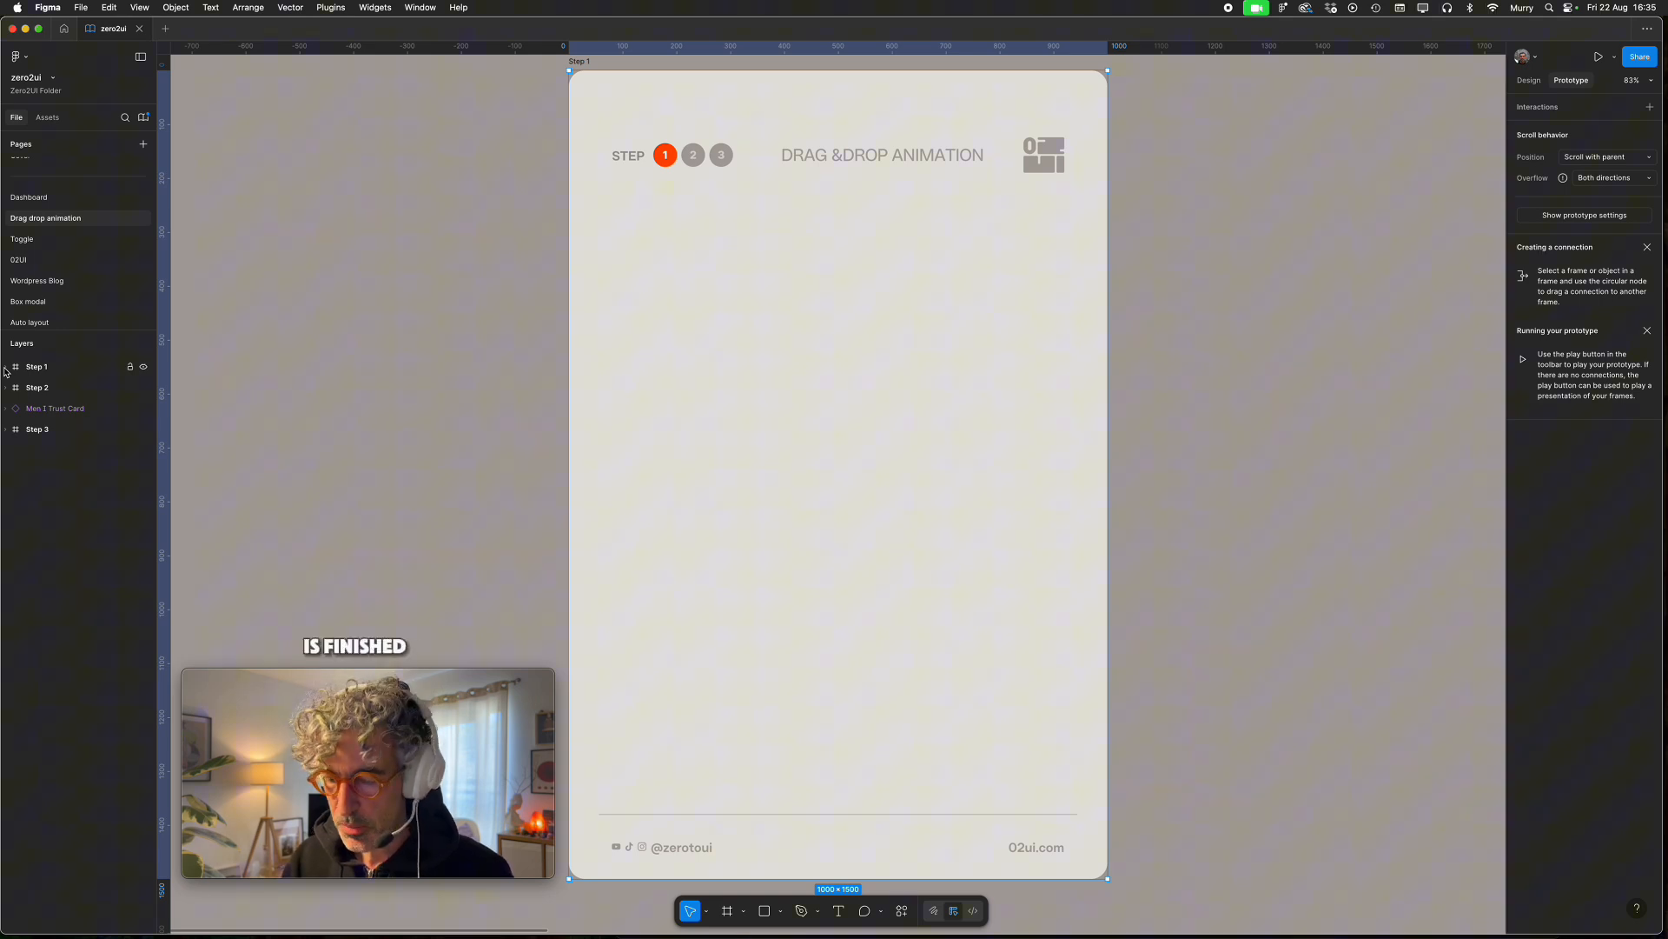
{"action": "left_click", "coordinate": [38, 386]}
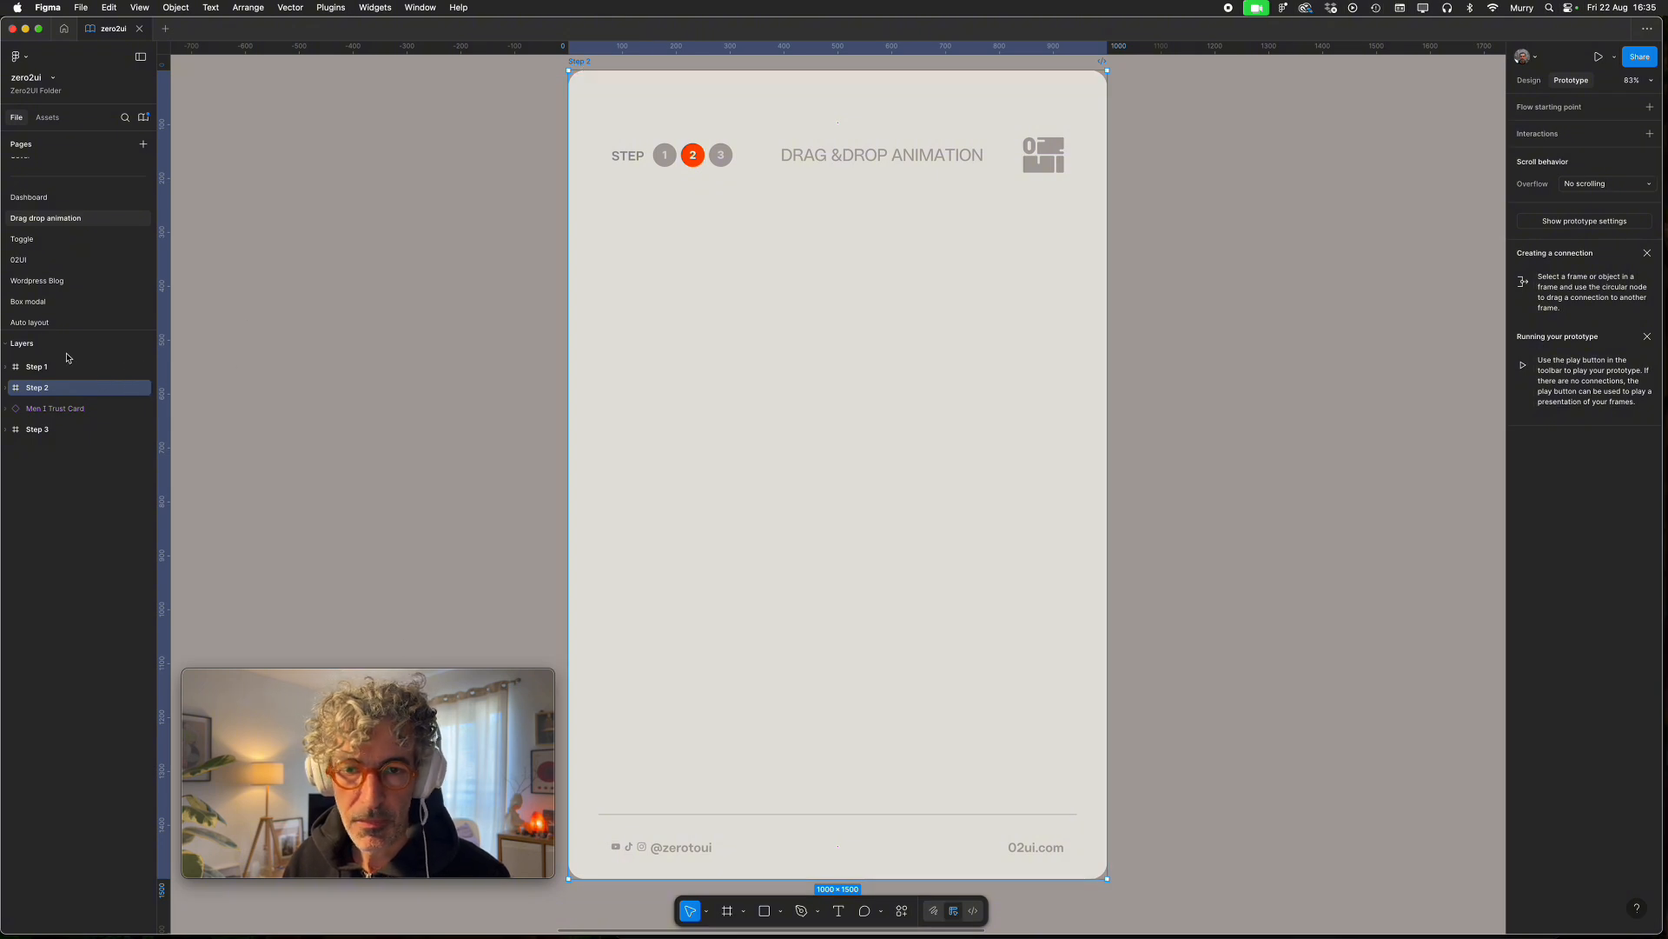
{"action": "left_click", "coordinate": [38, 386]}
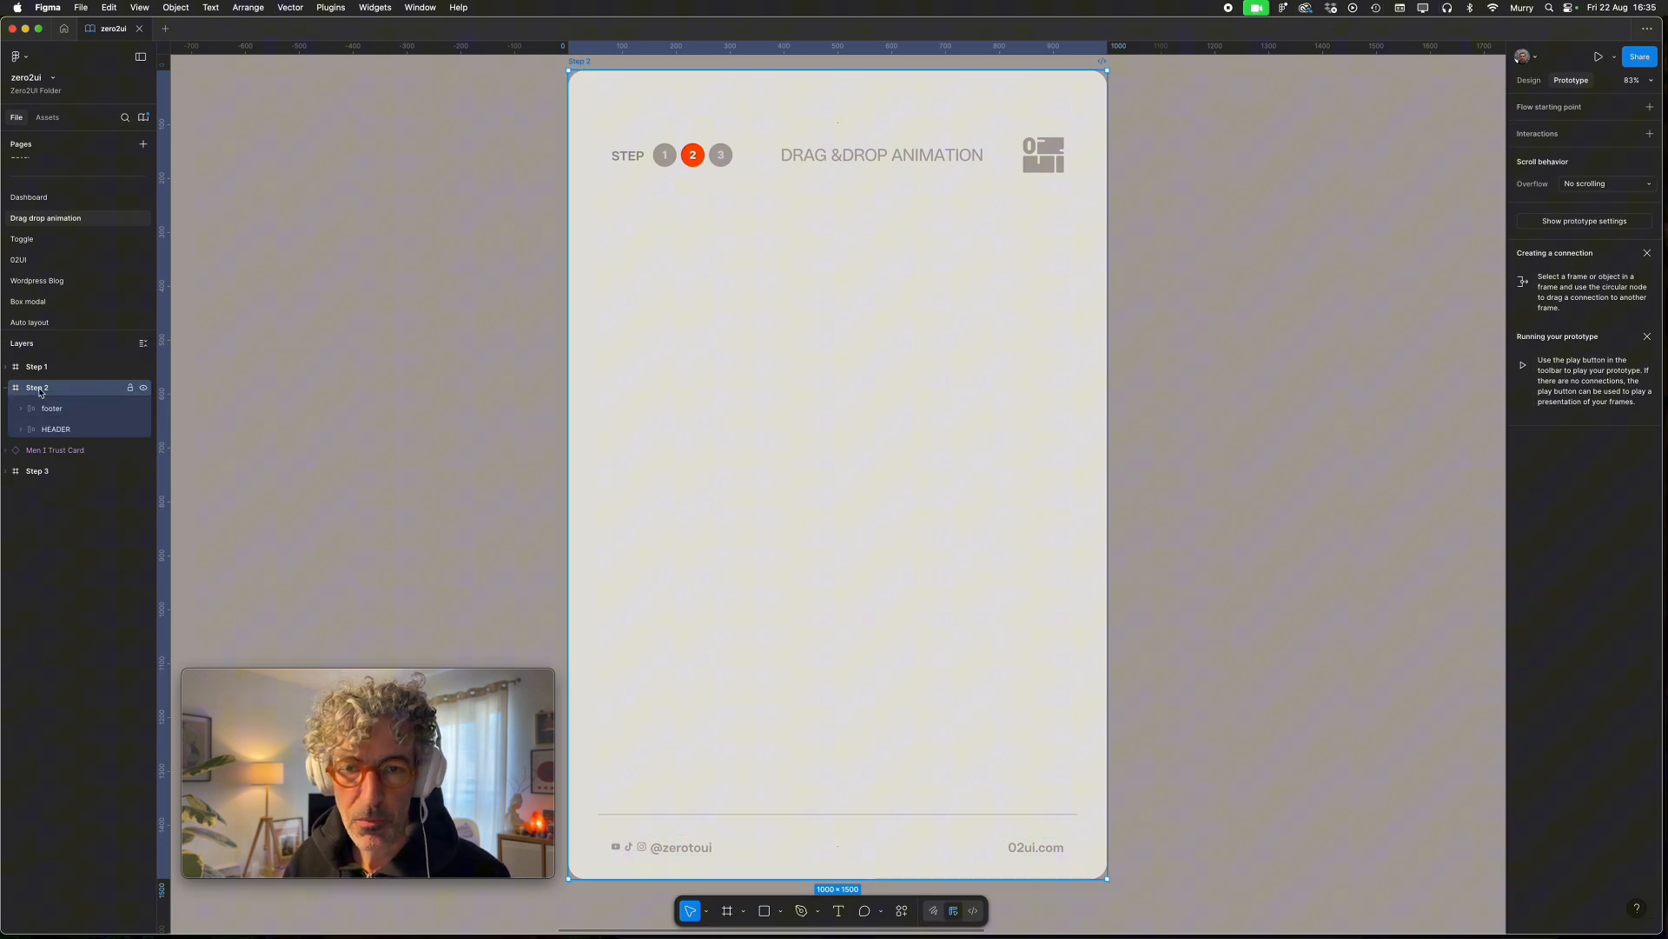
{"action": "left_click", "coordinate": [56, 408]}
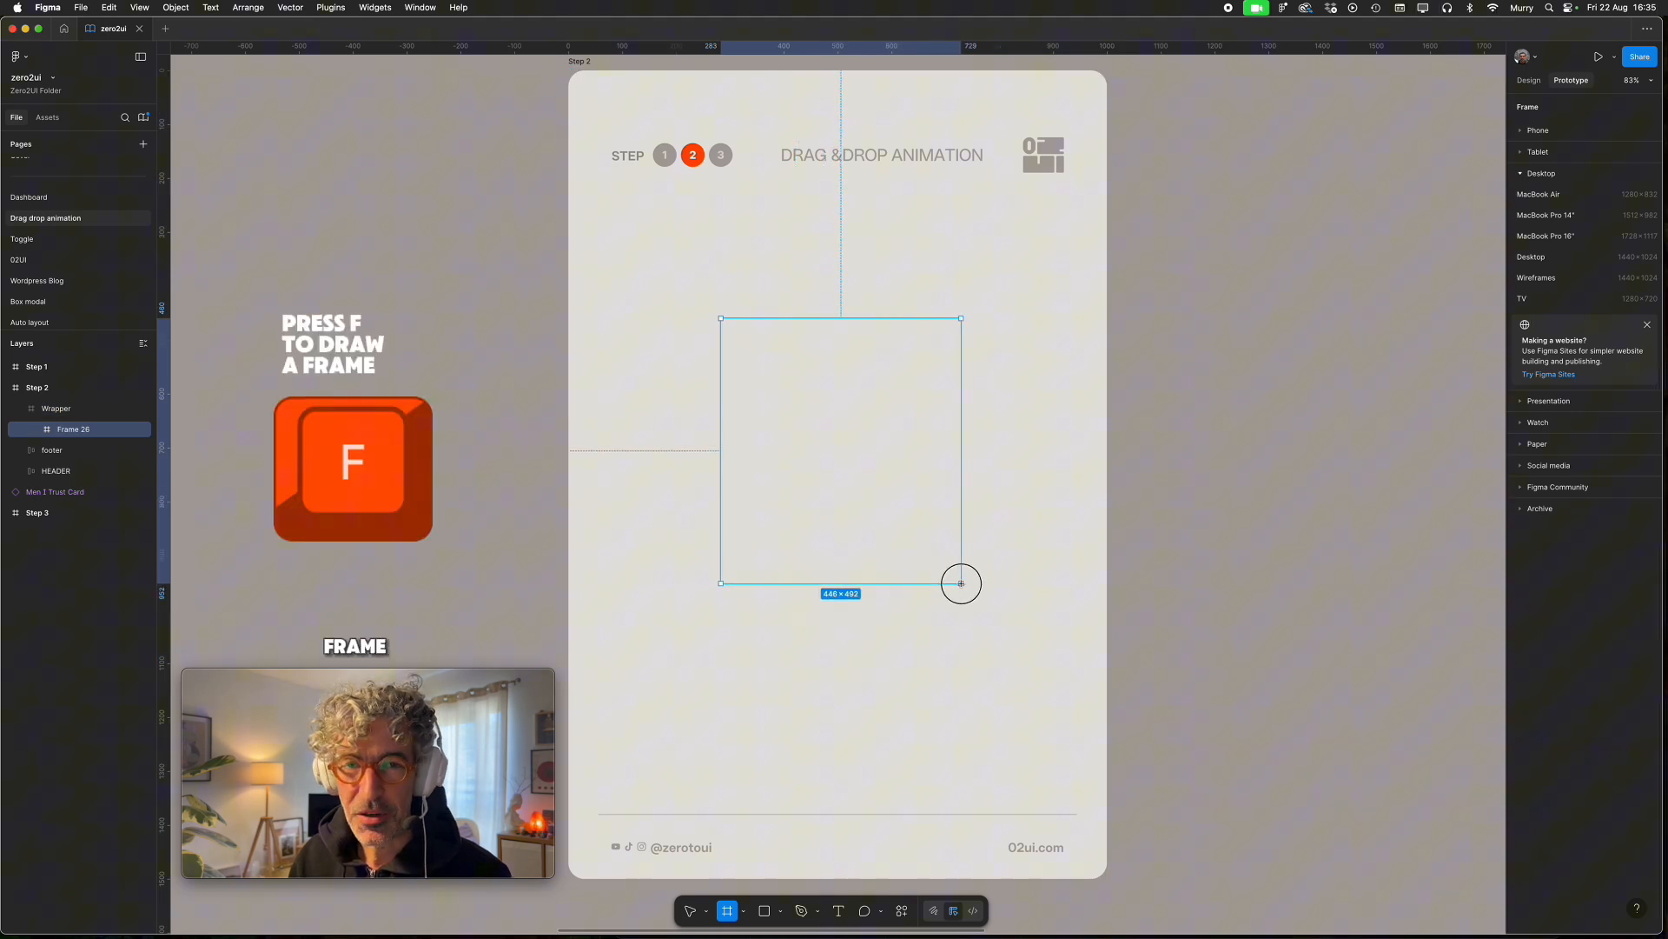
Give the new frame in Step 2's Wrapper a width of 2000 and height of 3000
{"action": "left_click", "coordinate": [1570, 80]}
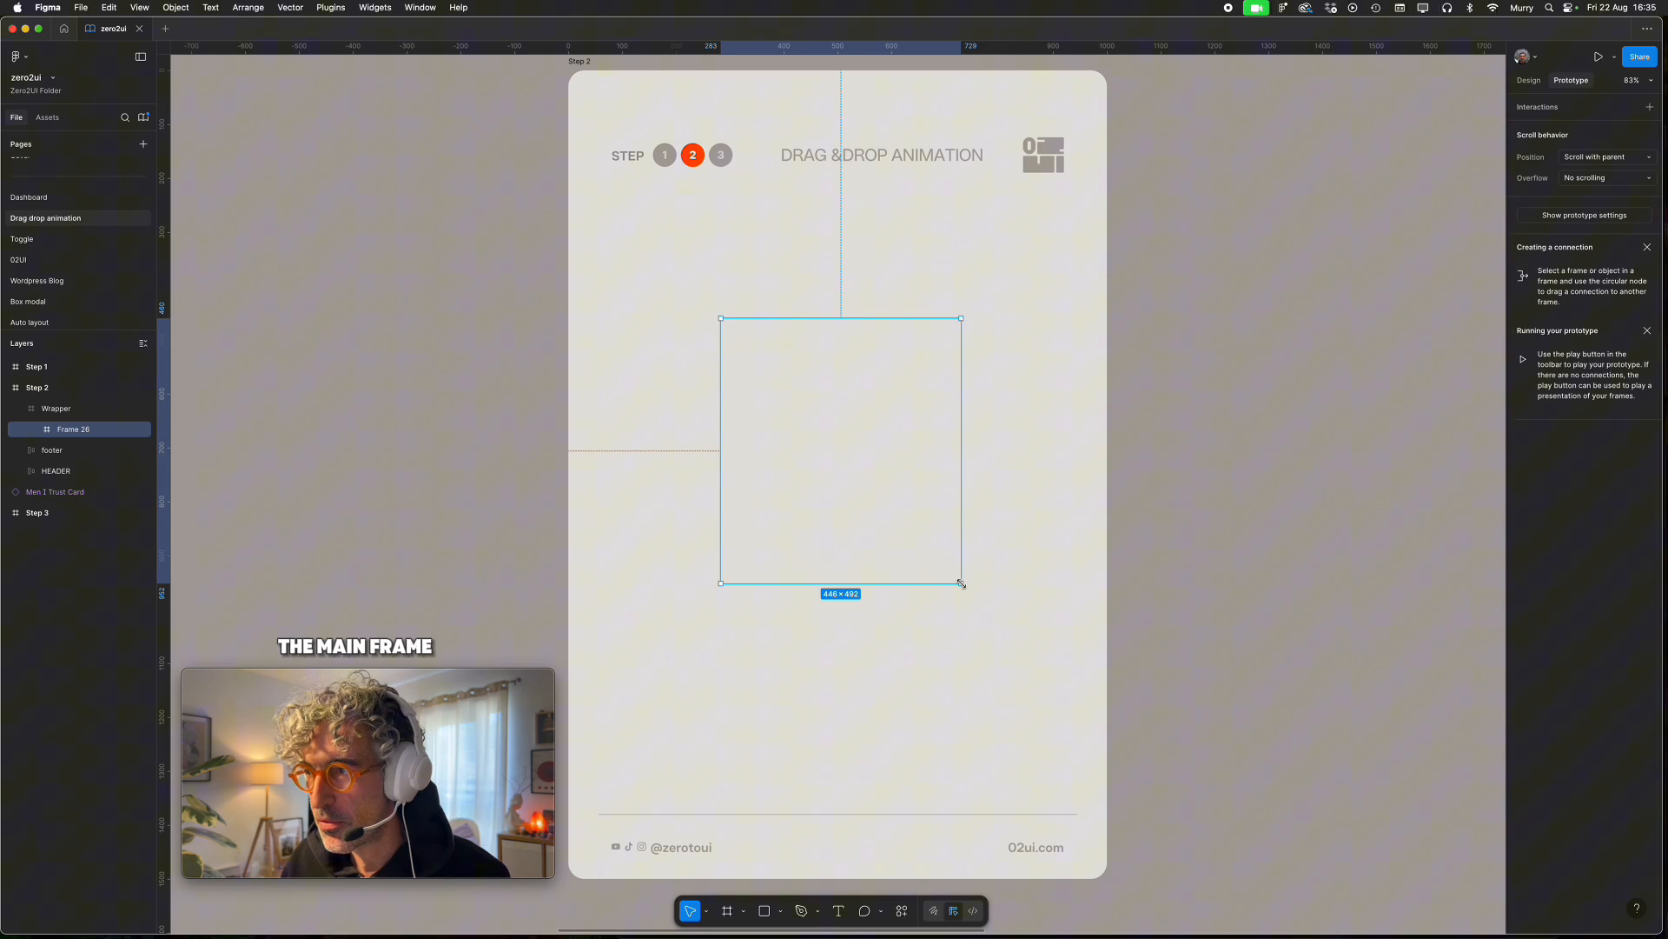
{"action": "left_click", "coordinate": [1527, 80]}
{"action": "type", "text": "2000"}
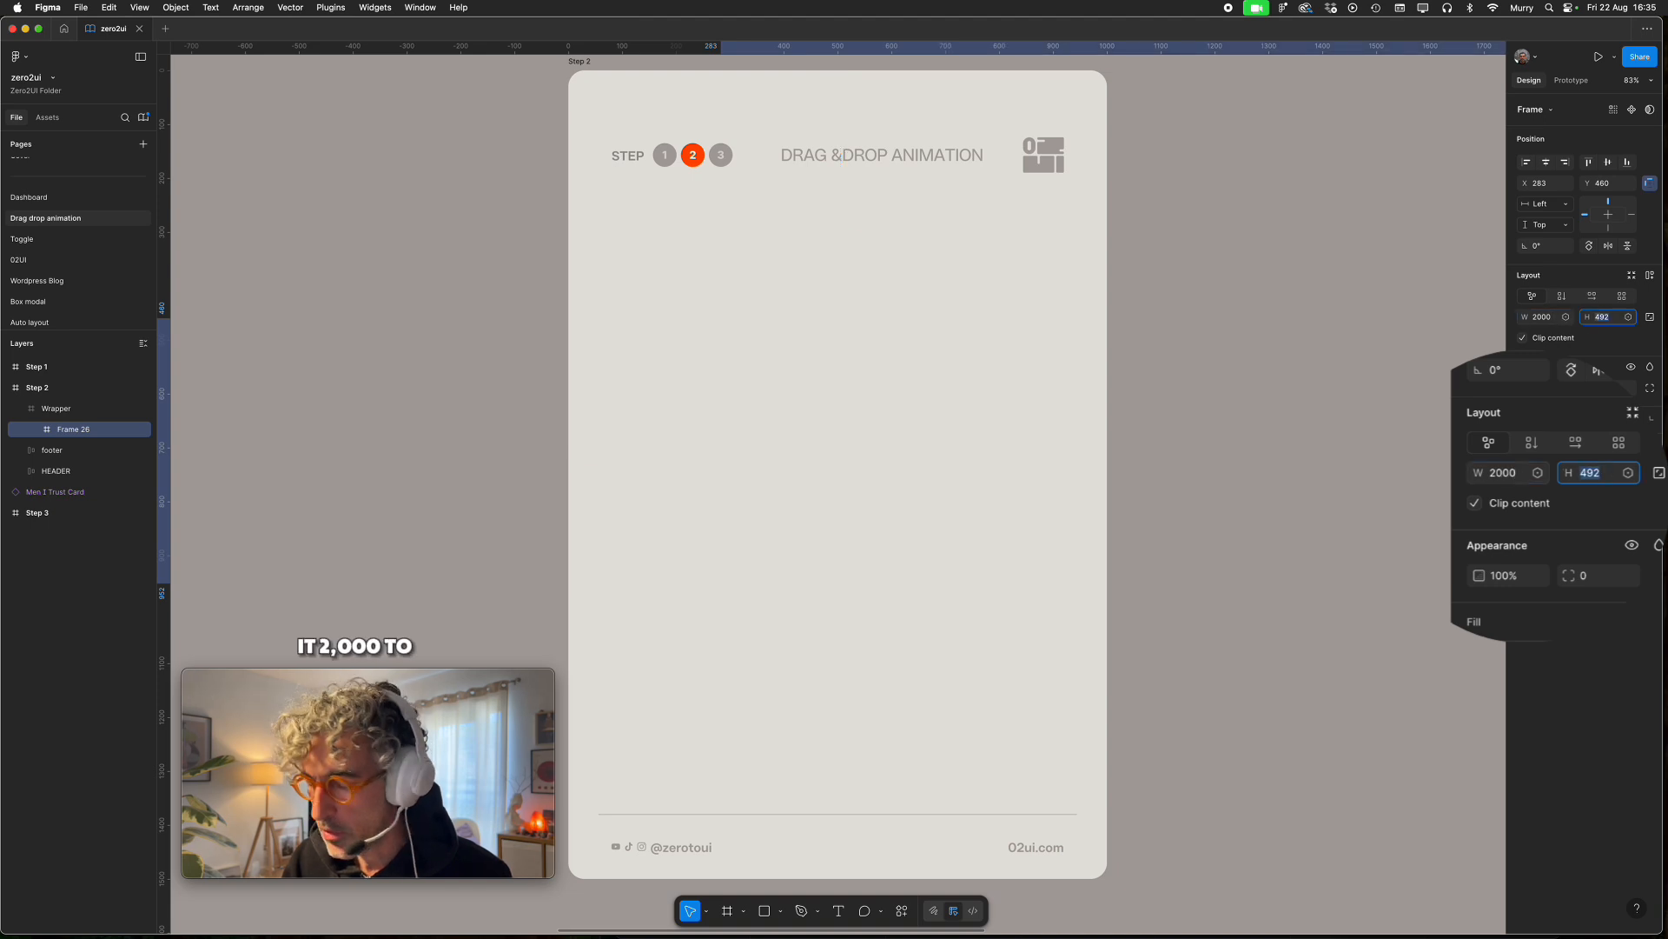
{"action": "type", "text": "3000"}
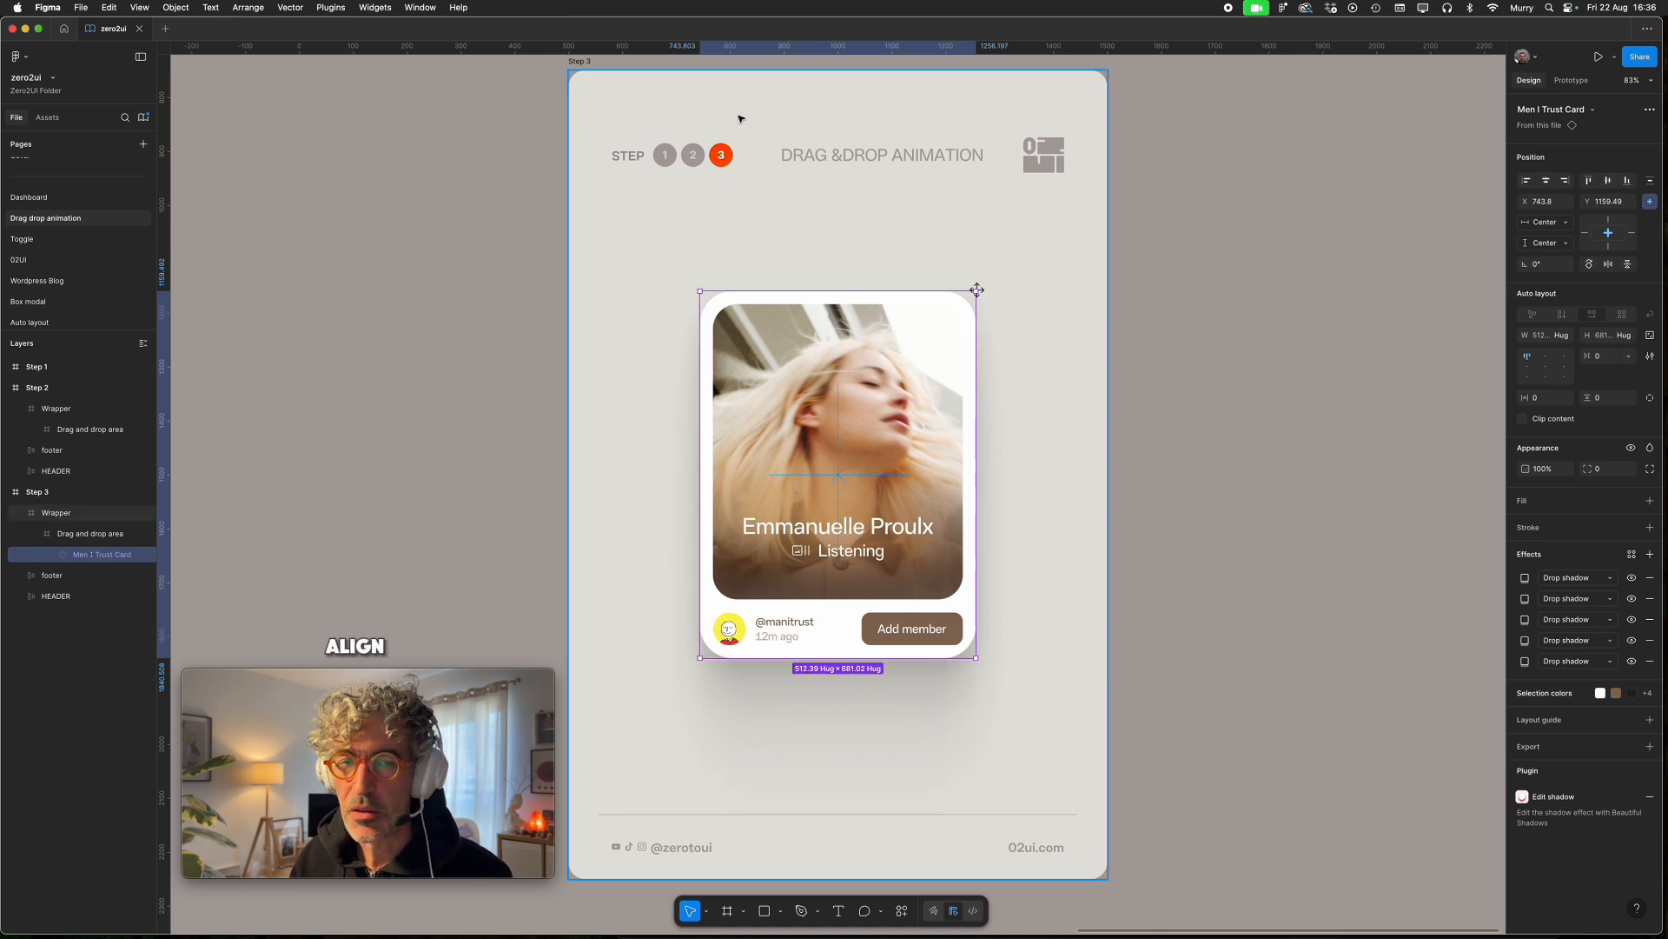
Align Men I Trust Card to the center of Step 3's Drag and drop area
{"action": "left_click", "coordinate": [37, 492]}
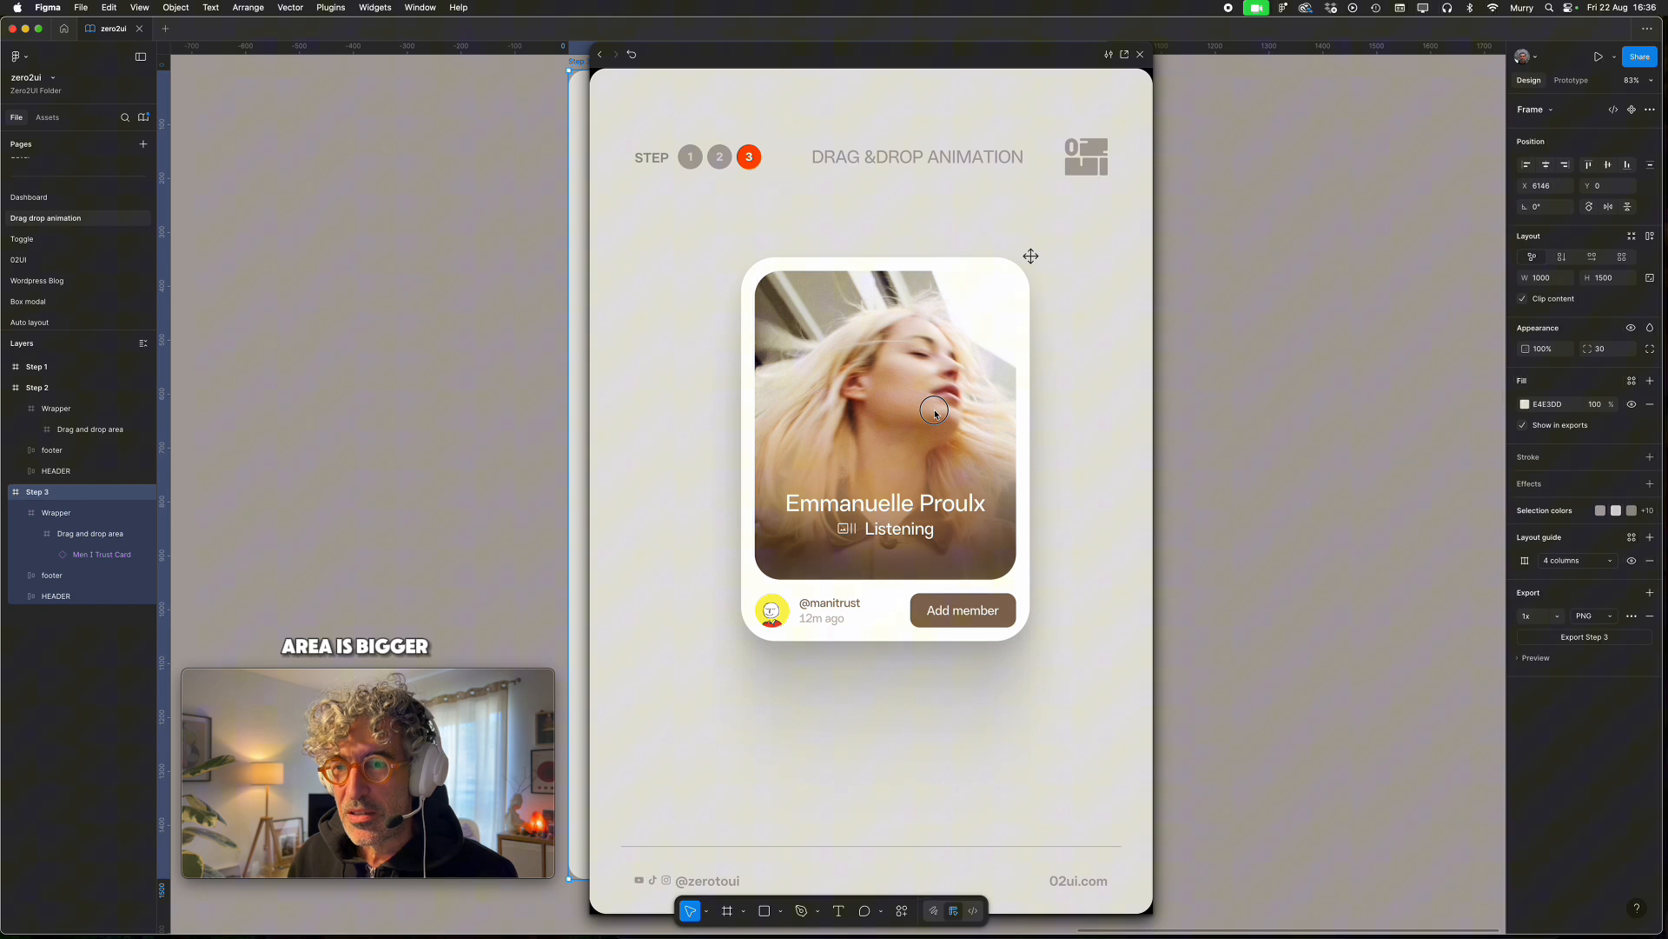
{"action": "mouse_move", "coordinate": [956, 399]}
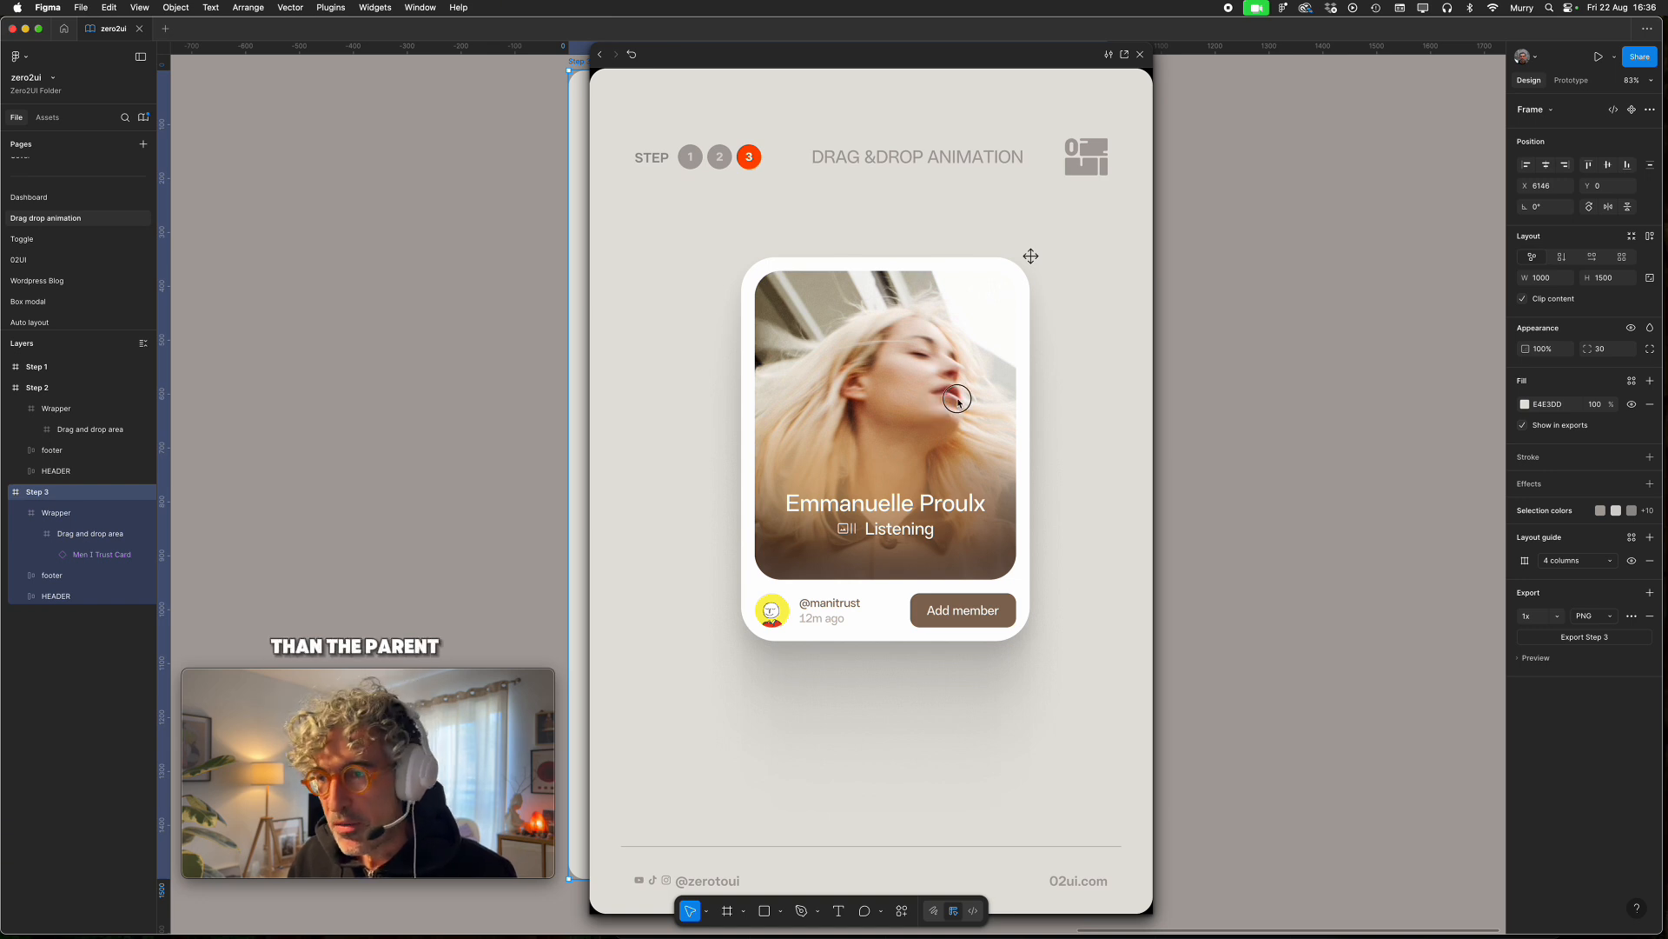